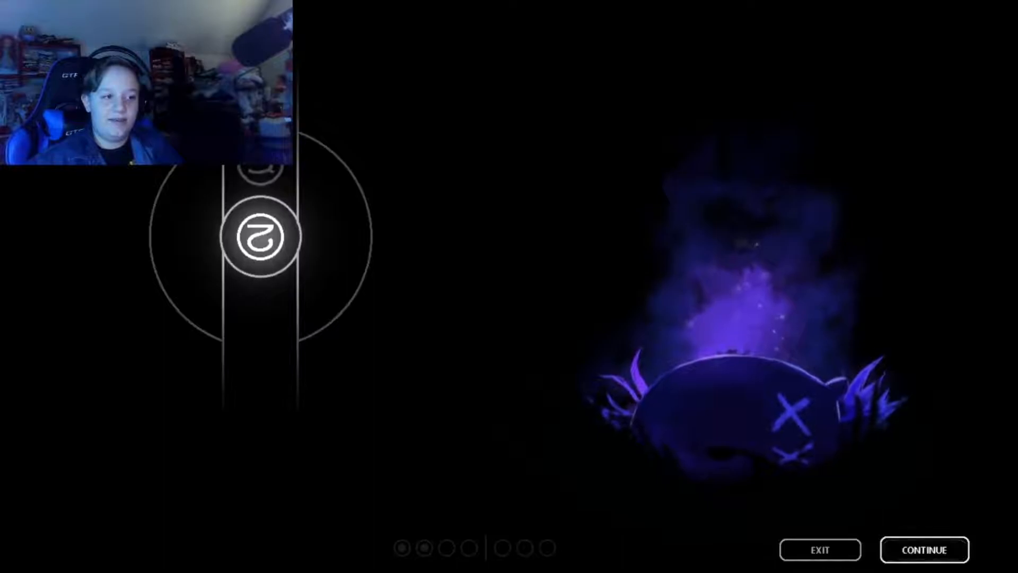
click(926, 549)
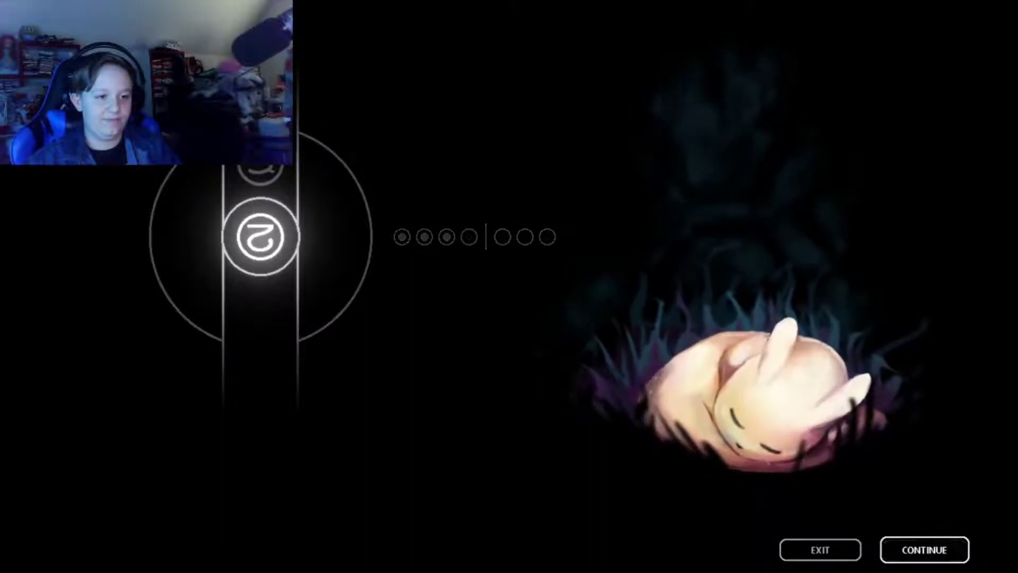
click(926, 549)
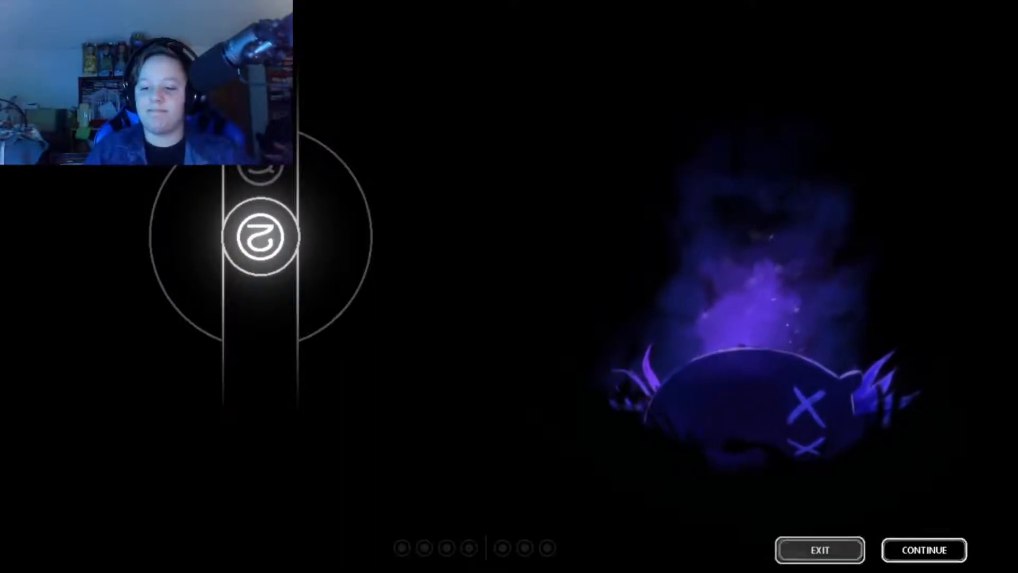
click(926, 564)
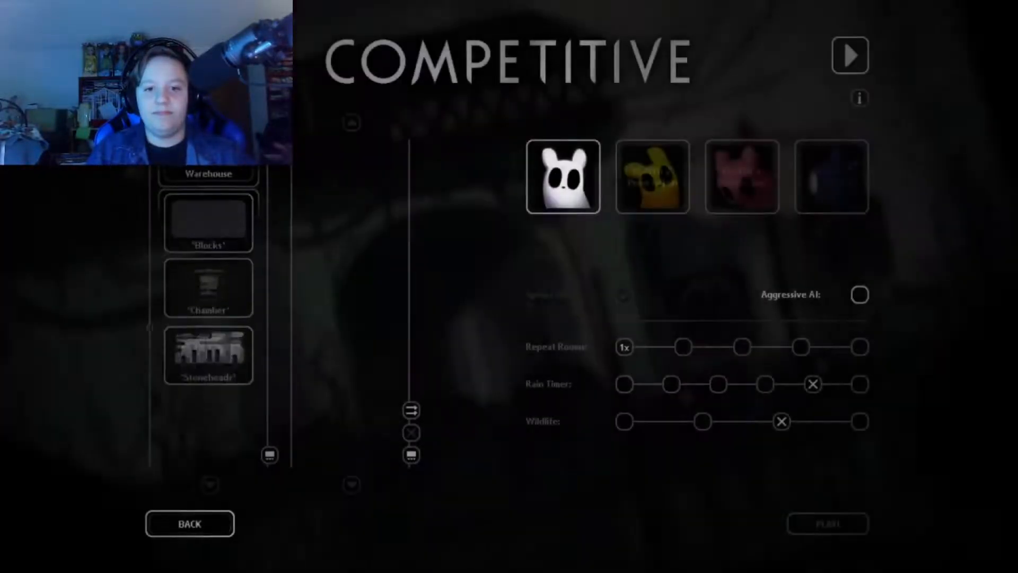
click(860, 420)
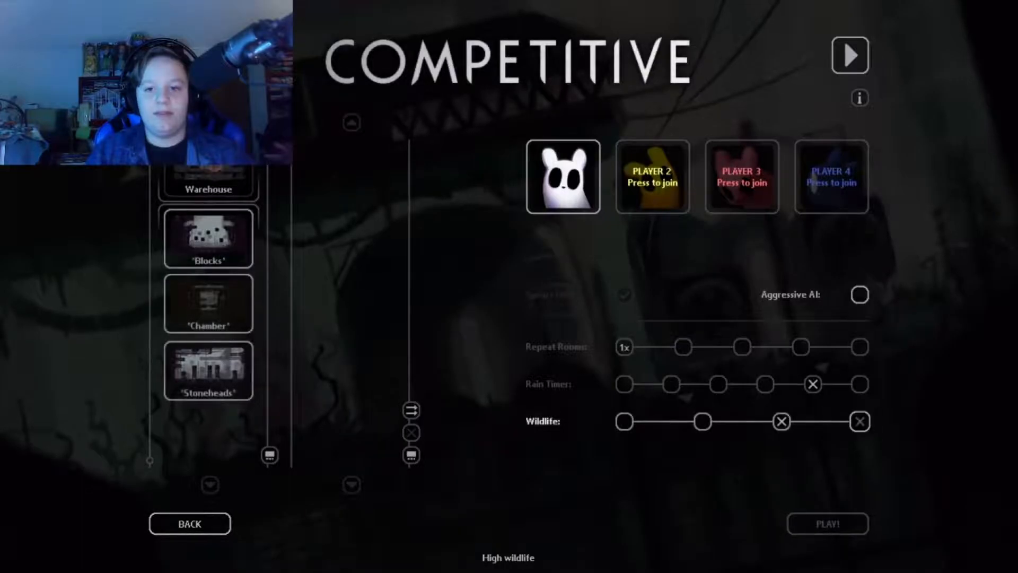
click(860, 345)
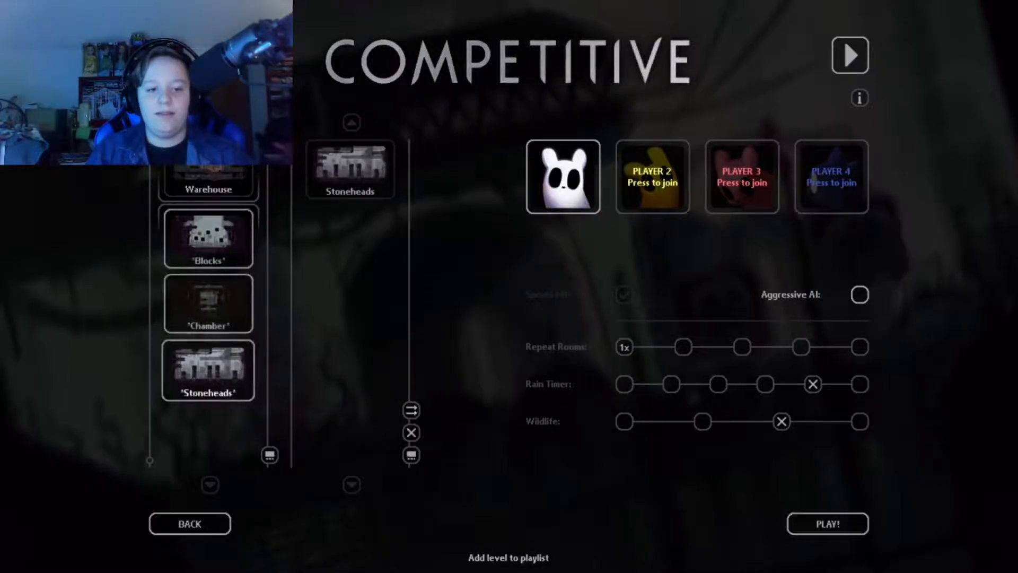
click(702, 434)
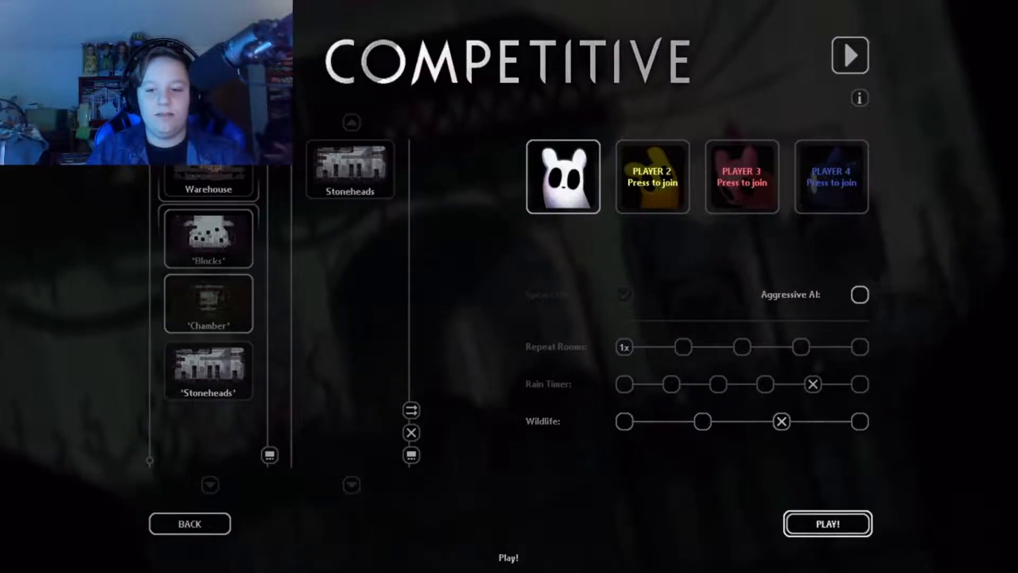
click(859, 295)
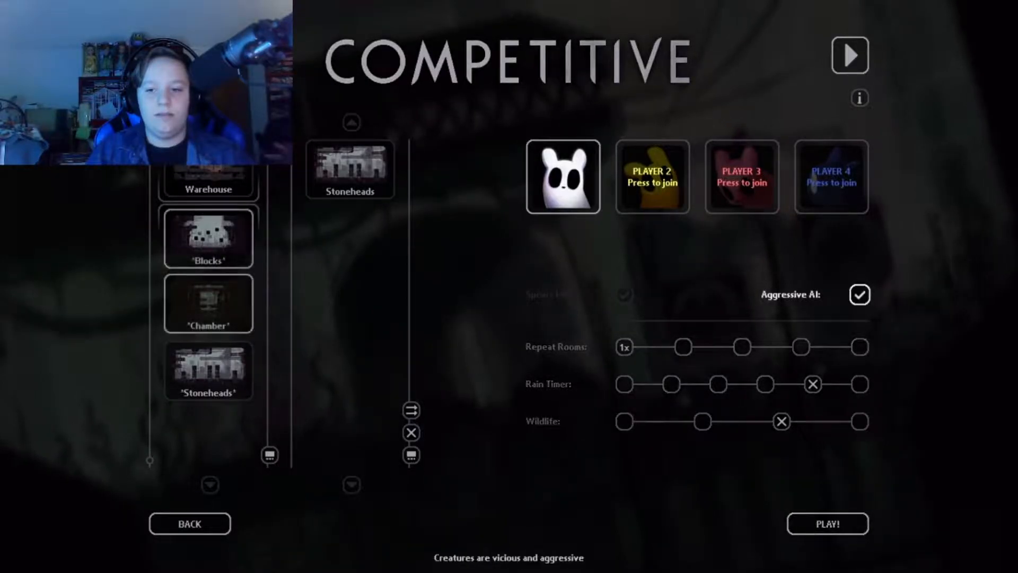
click(827, 524)
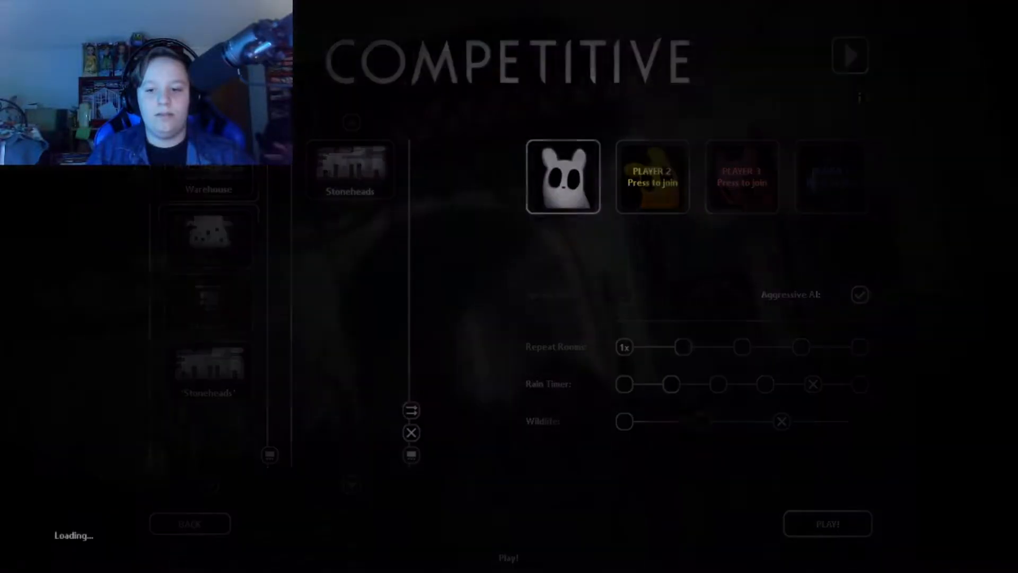
click(828, 524)
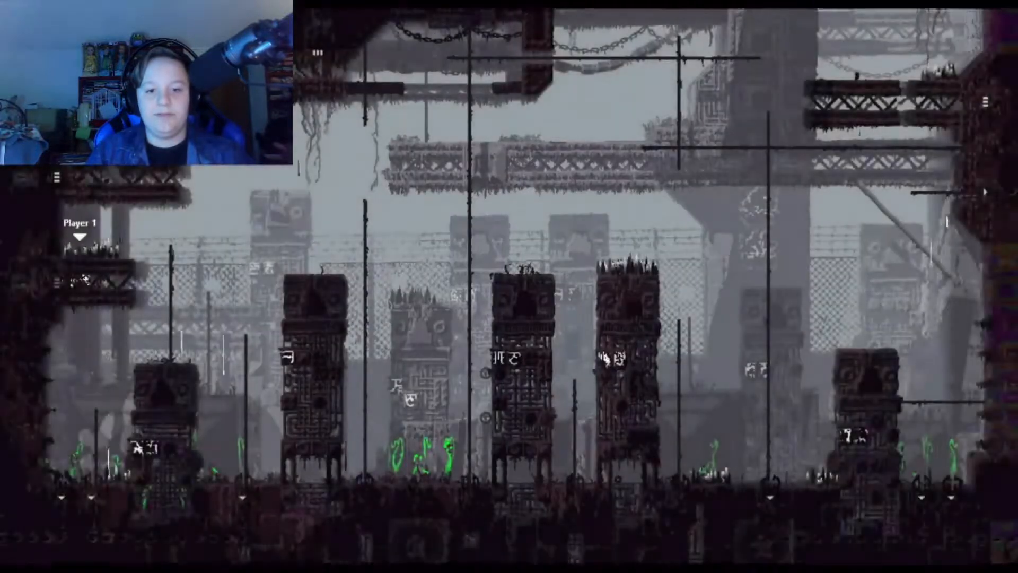